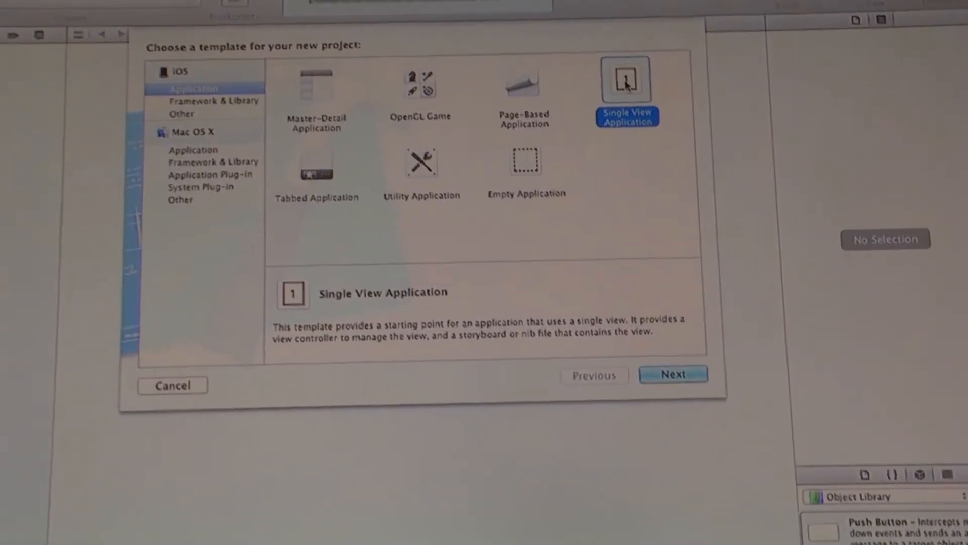
- Choose the iOS Single View Application template and continue to the project options
click(673, 375)
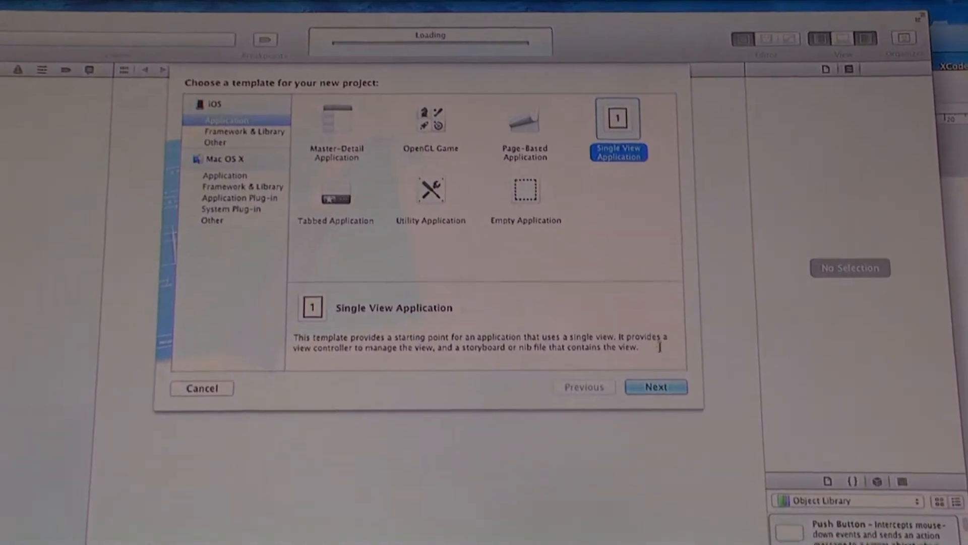
click(656, 386)
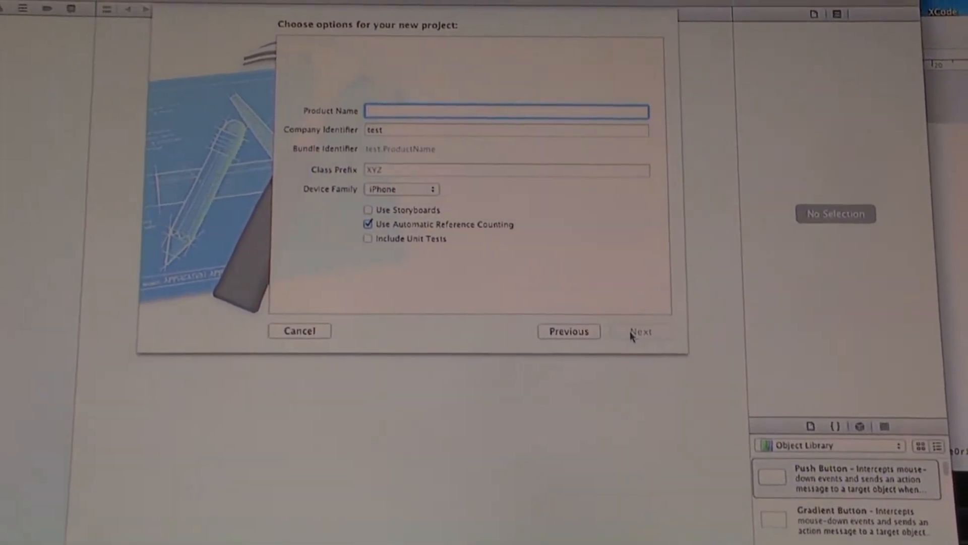
- Enter lah as the Product Name and continue to the save-location sheet
text(lah)
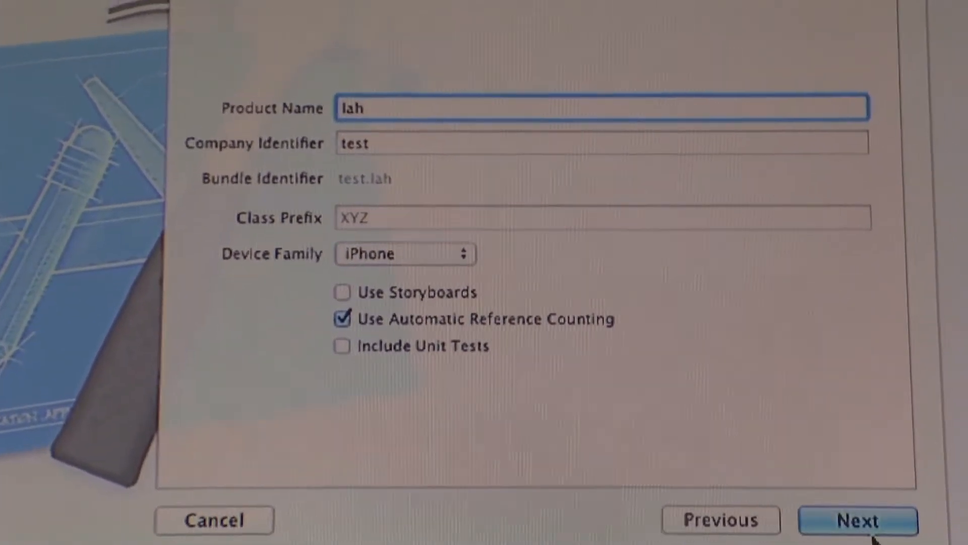
click(857, 521)
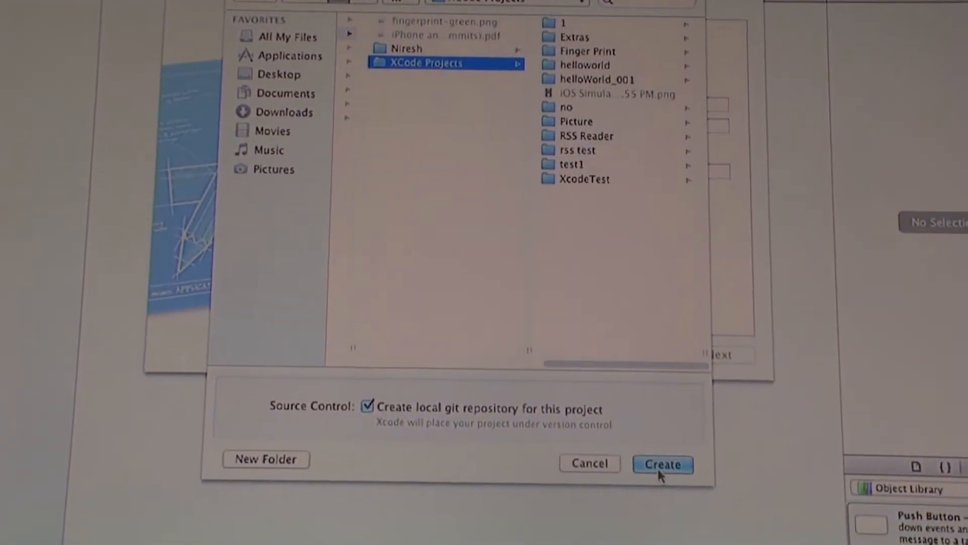
- Create the lah project inside the XCode Projects folder
click(662, 464)
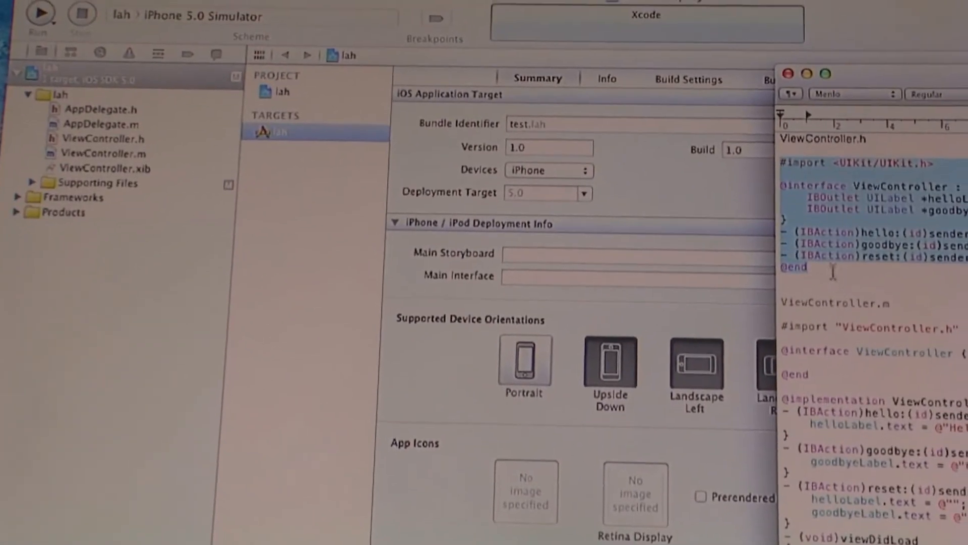
right_click(834, 255)
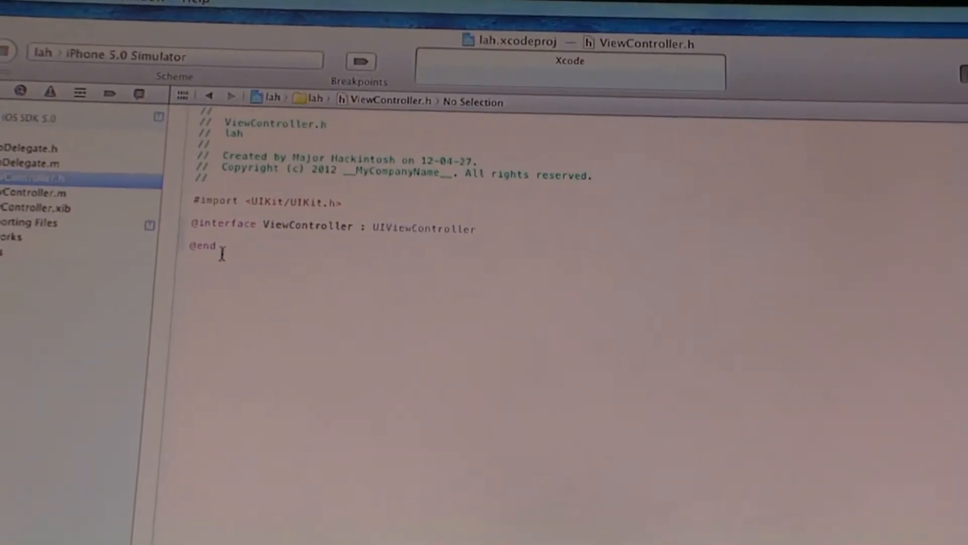
drag(186, 207, 203, 253)
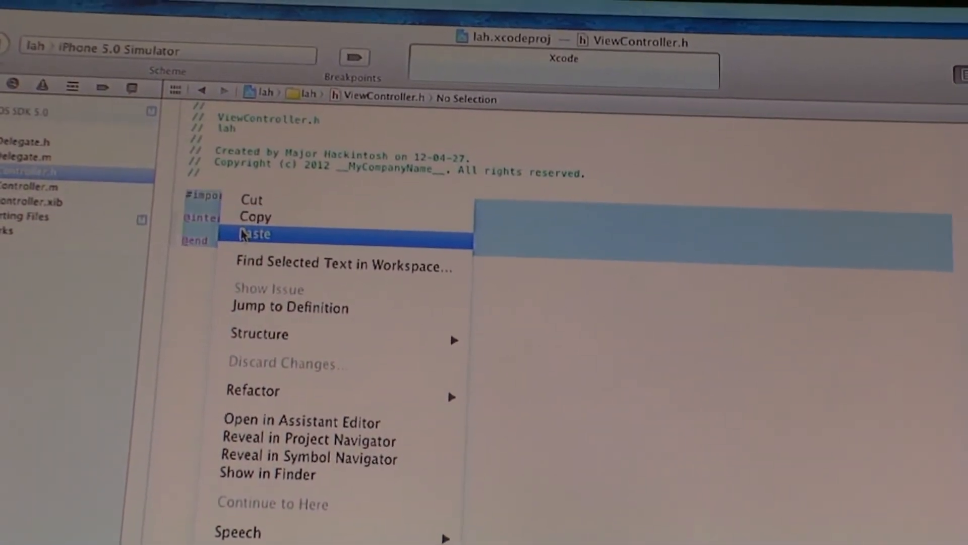
click(255, 234)
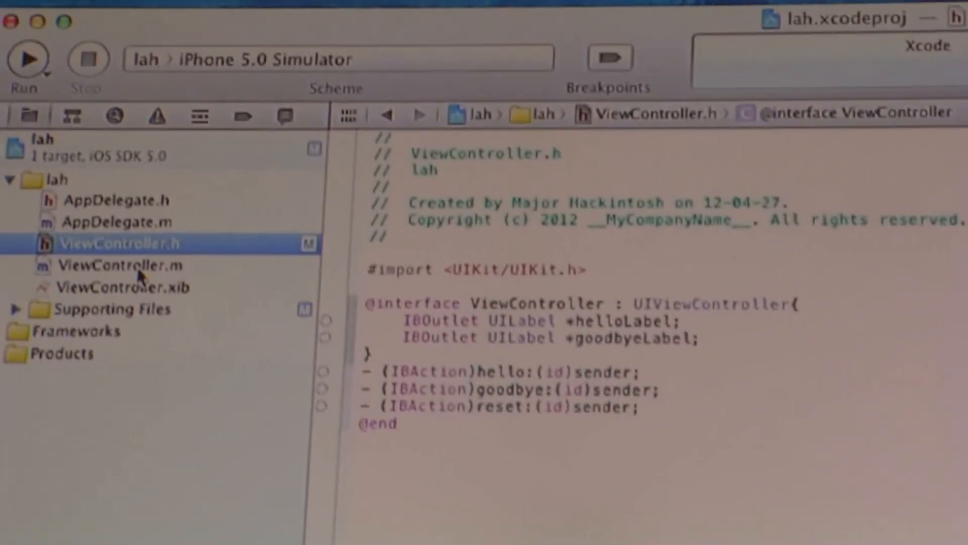
- Replace ViewController.m's implementation with the prepared hello, goodbye and reset methods setting the label texts
click(121, 265)
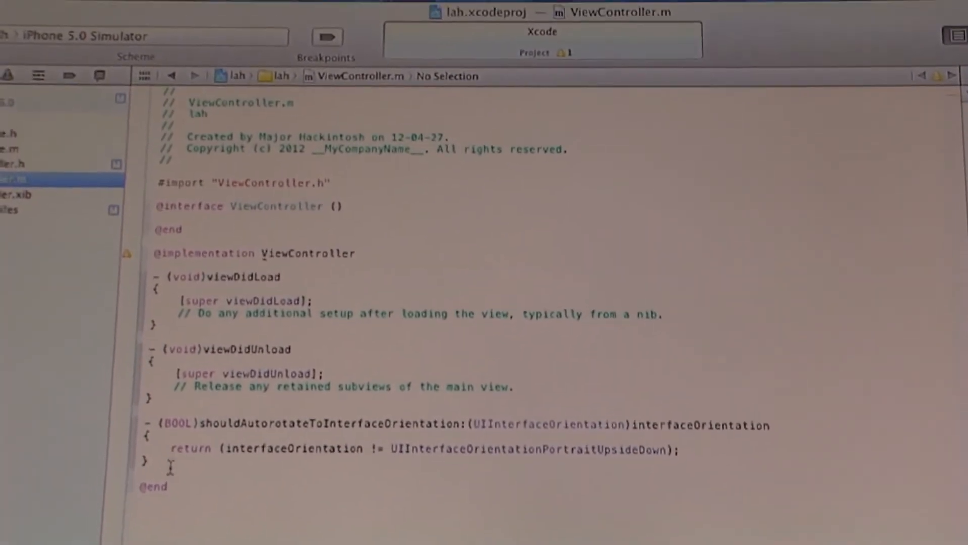
drag(148, 367, 148, 489)
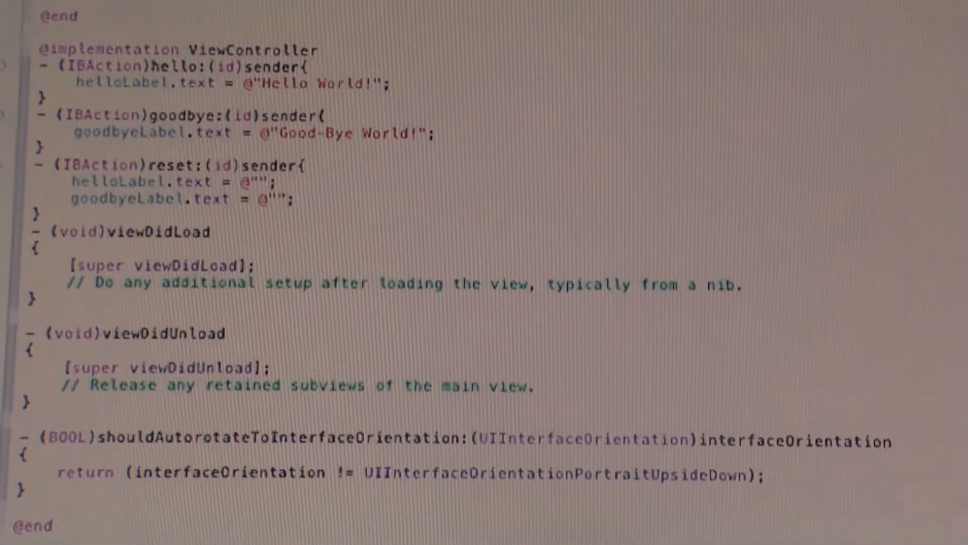
scroll(up, 3)
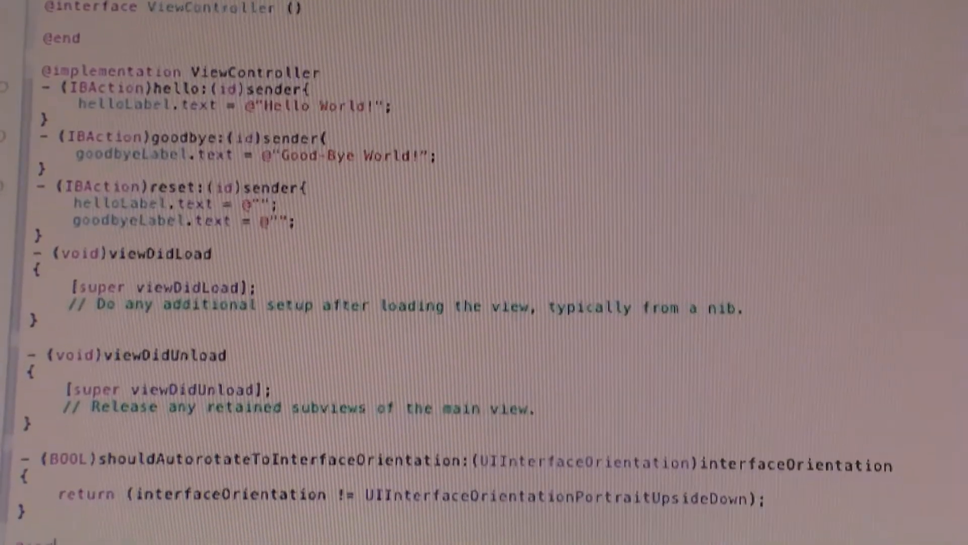
scroll(down, 3)
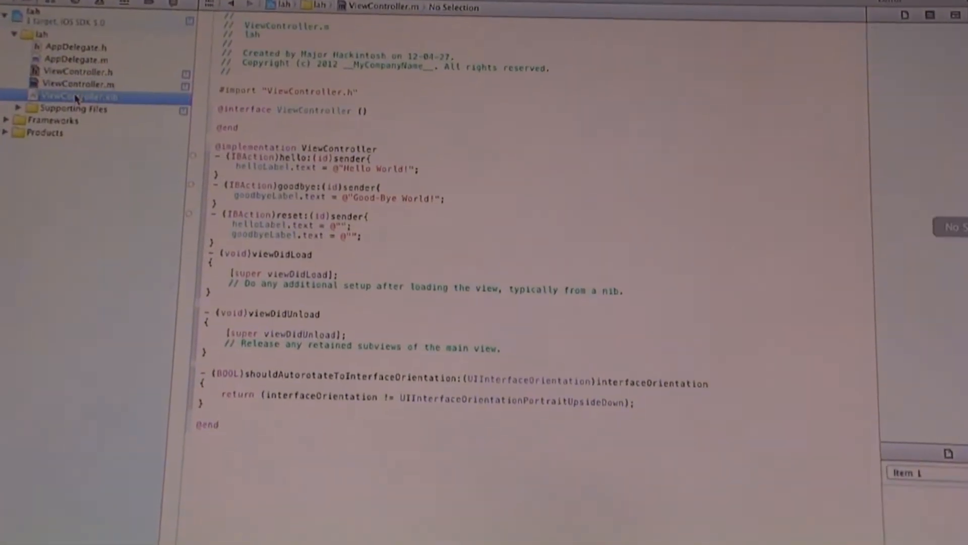
- Show ViewController.xib in the interface editor with File's Owner selected
click(67, 96)
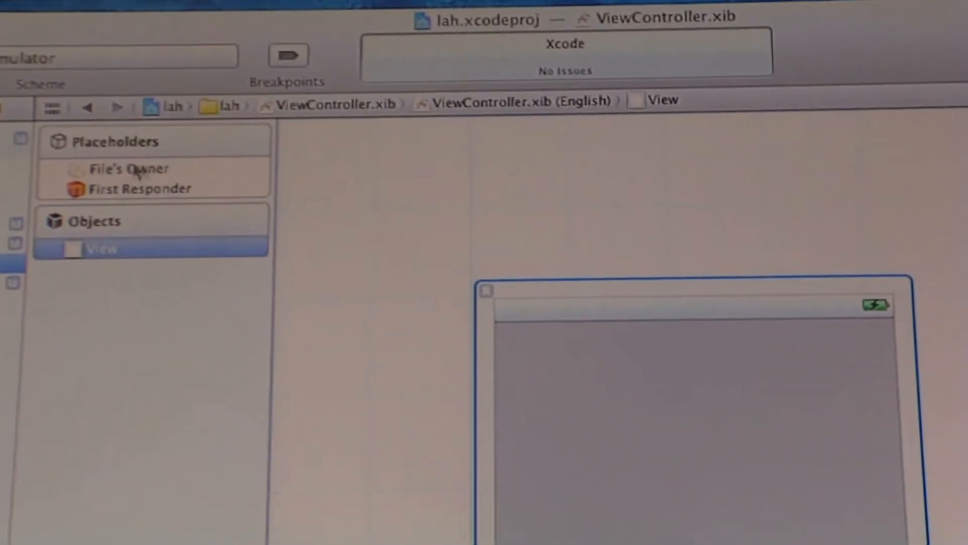
click(130, 168)
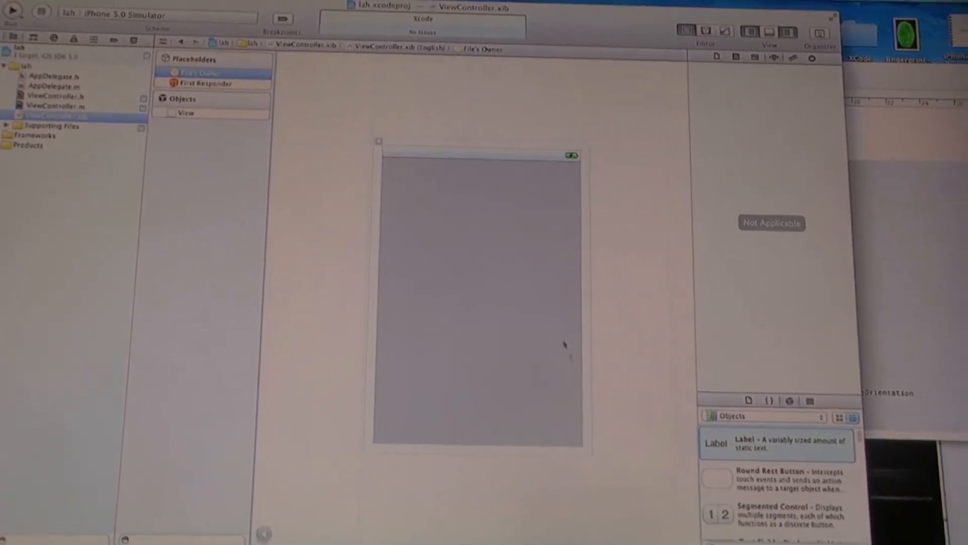
- Drag two labels and the round rect buttons from the object library onto the empty view
drag(716, 443, 480, 216)
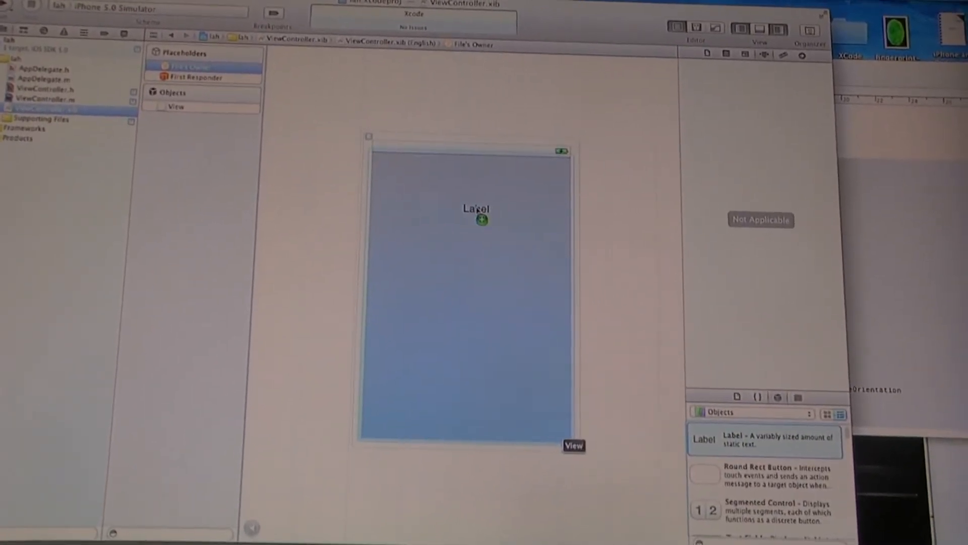
click(475, 206)
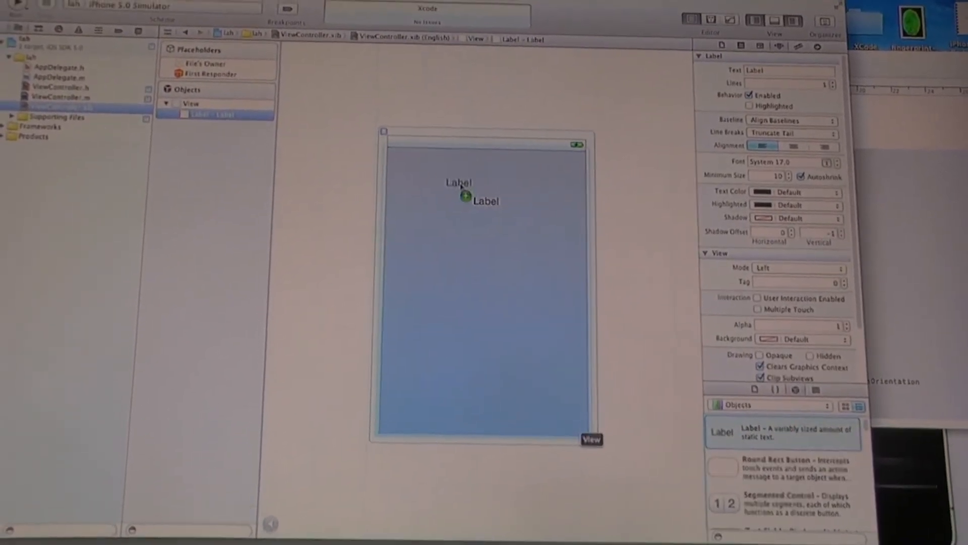
drag(466, 195, 495, 254)
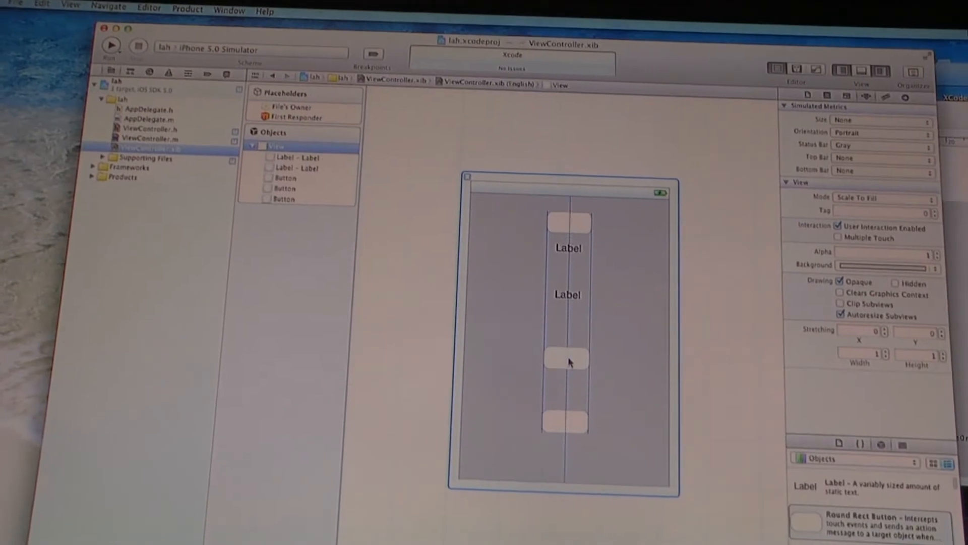
click(568, 361)
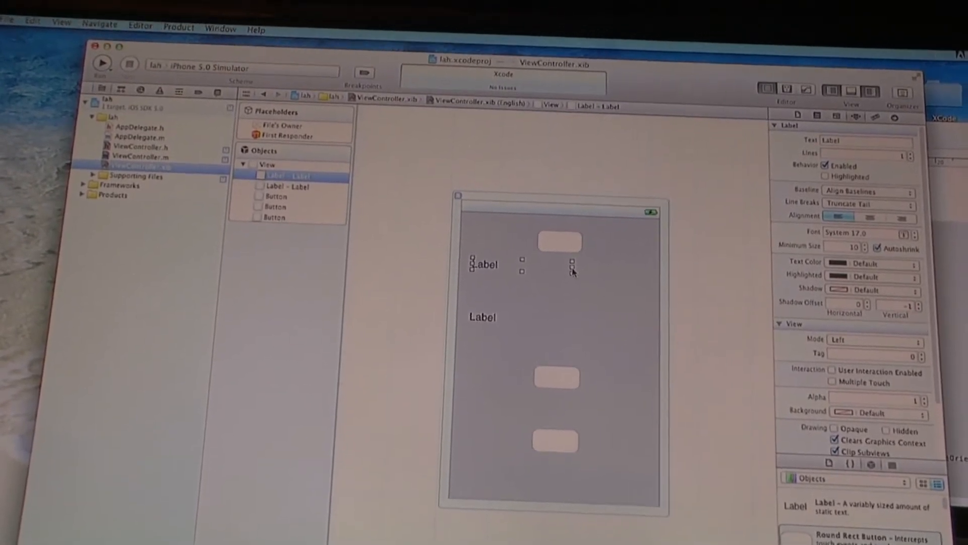
- Stretch the top label and the top button wider using their resize handles
drag(568, 264, 642, 264)
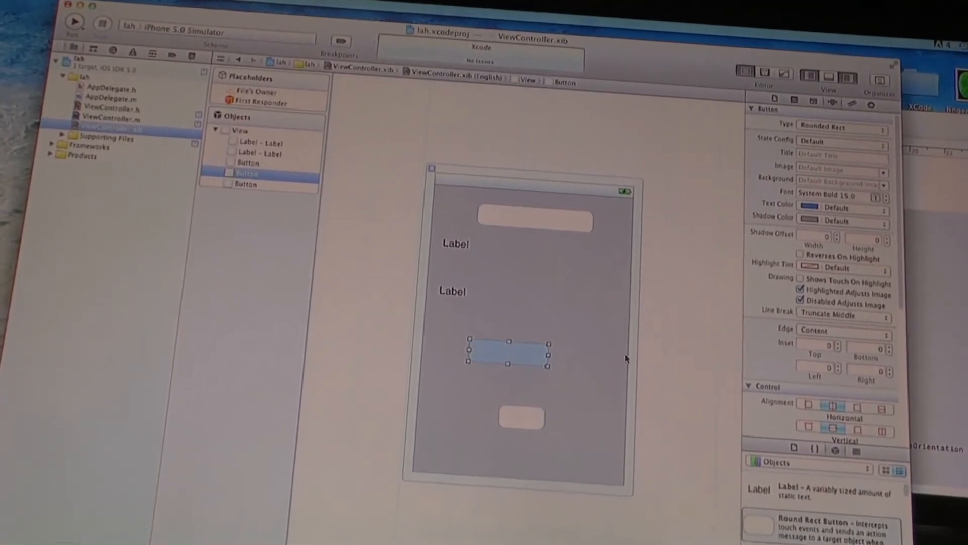
drag(549, 365, 577, 363)
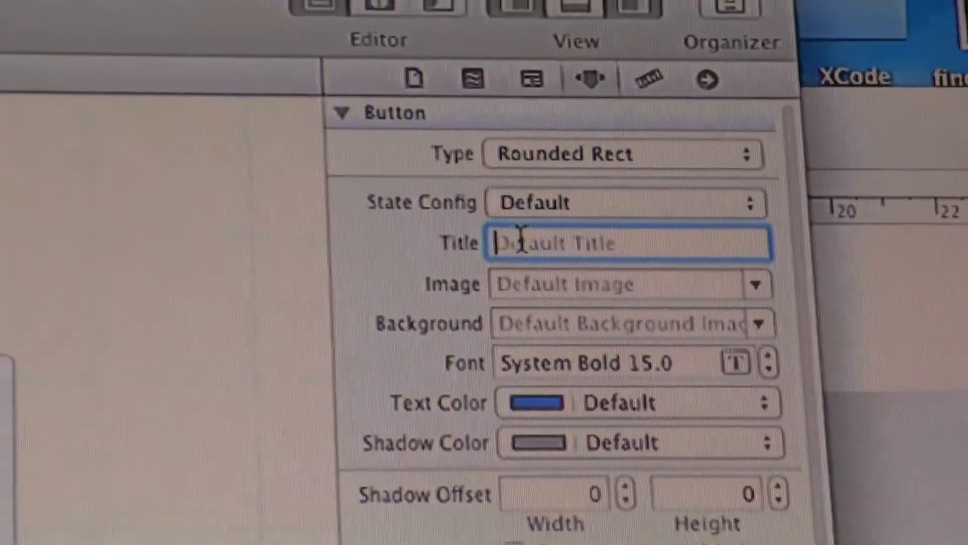
- Title the lower buttons Reset and Click here first, then begin the top button's title
text(Reset)
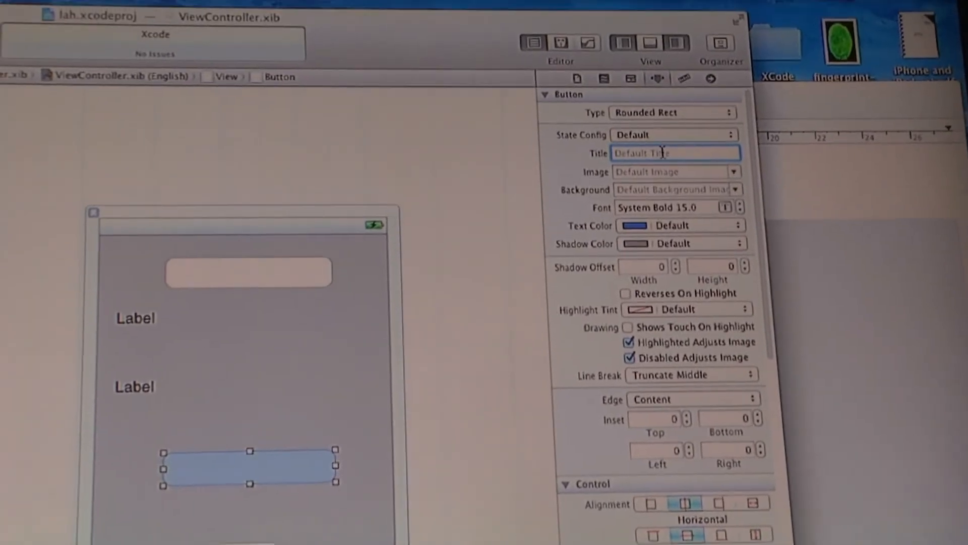
text(Click)
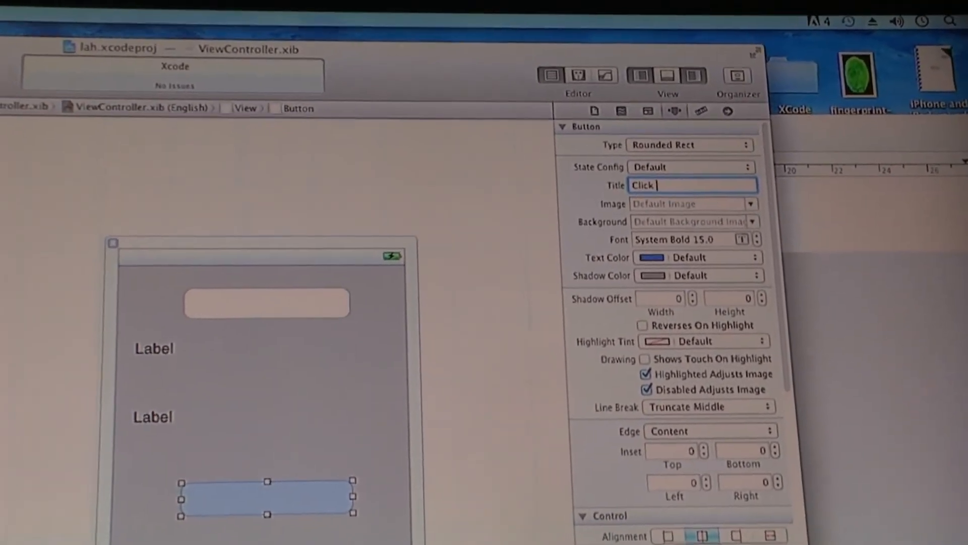
text(here firdt)
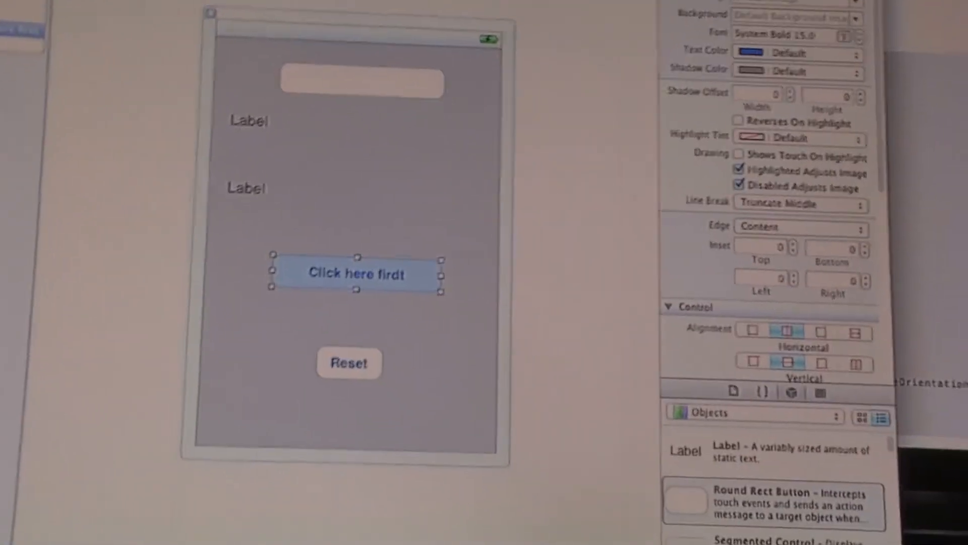
text(Click here first)
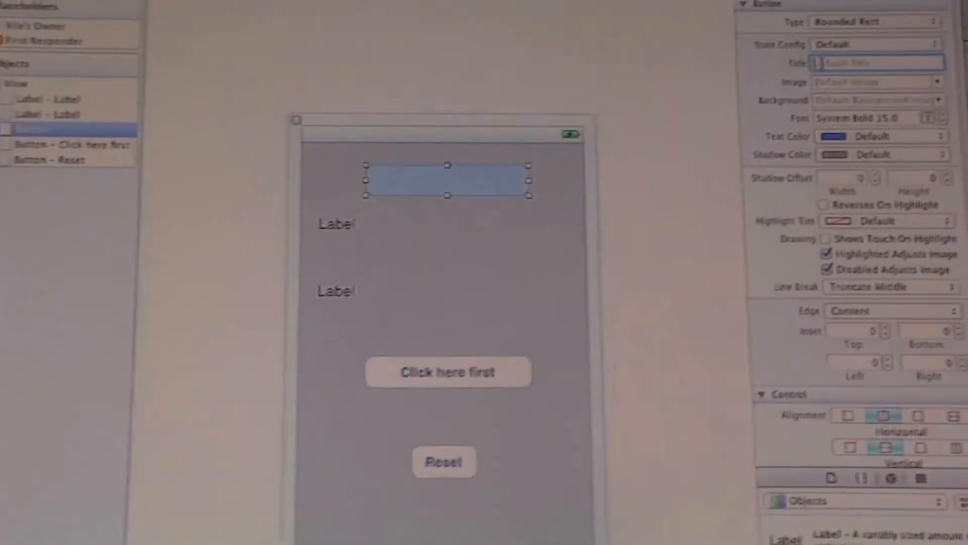
text(The)
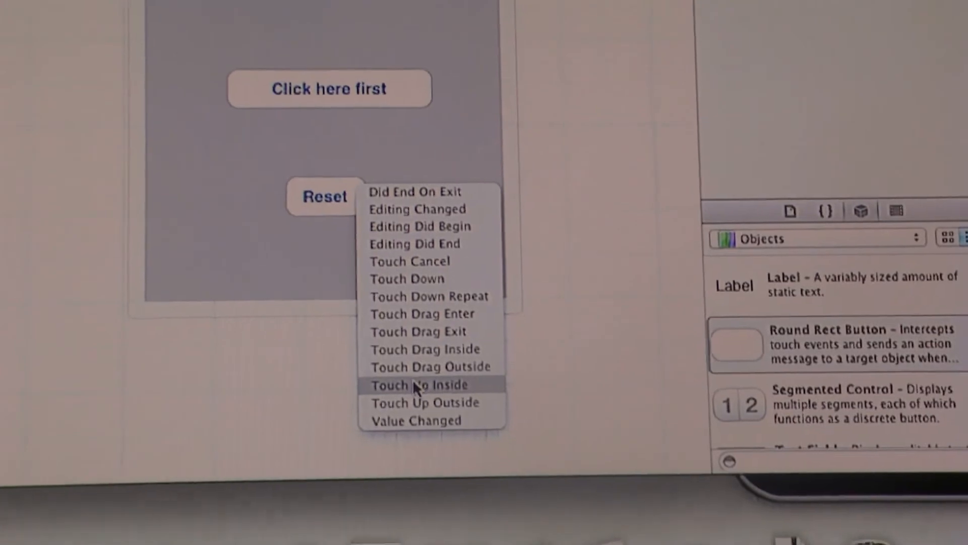
- Connect reset to the Reset button and hello to Click here first, both on Touch Up Inside
click(420, 384)
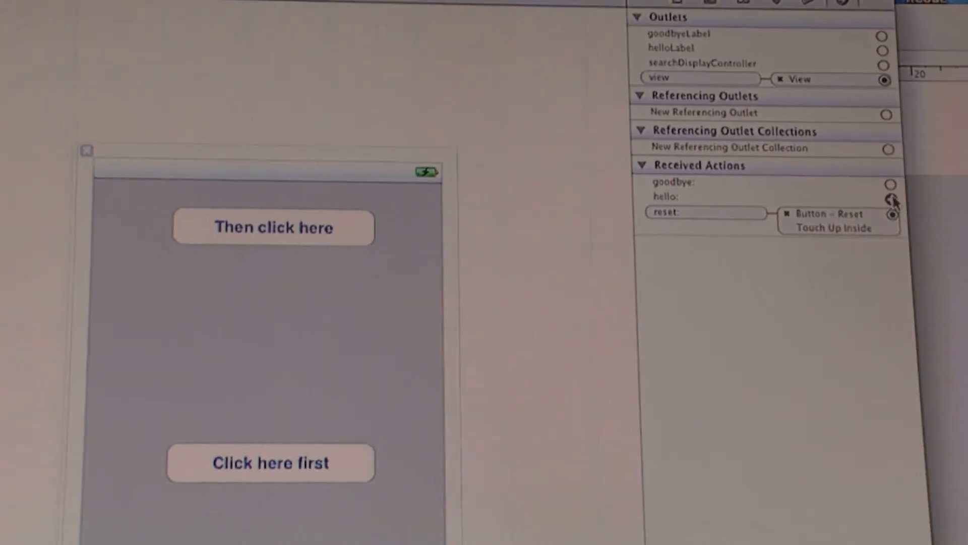
drag(893, 199, 631, 275)
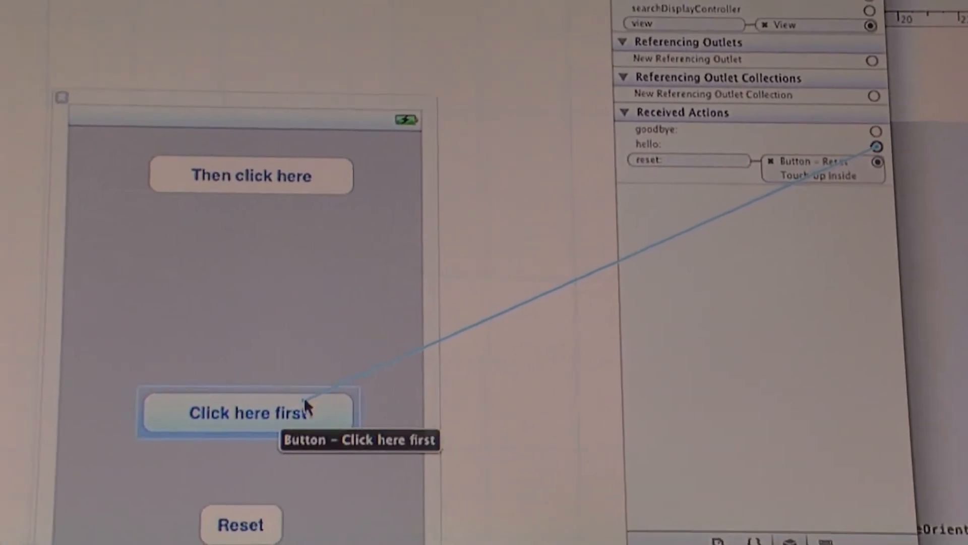
click(303, 413)
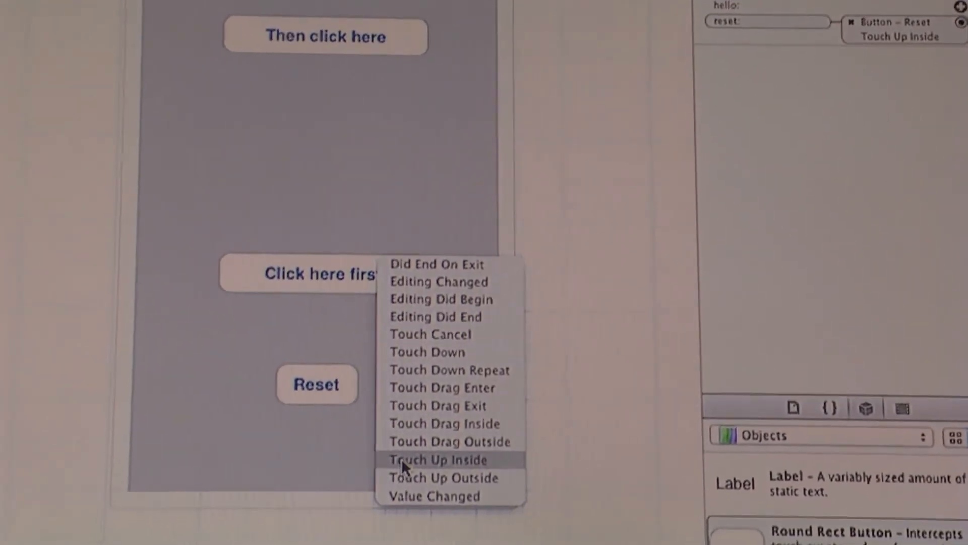
click(436, 460)
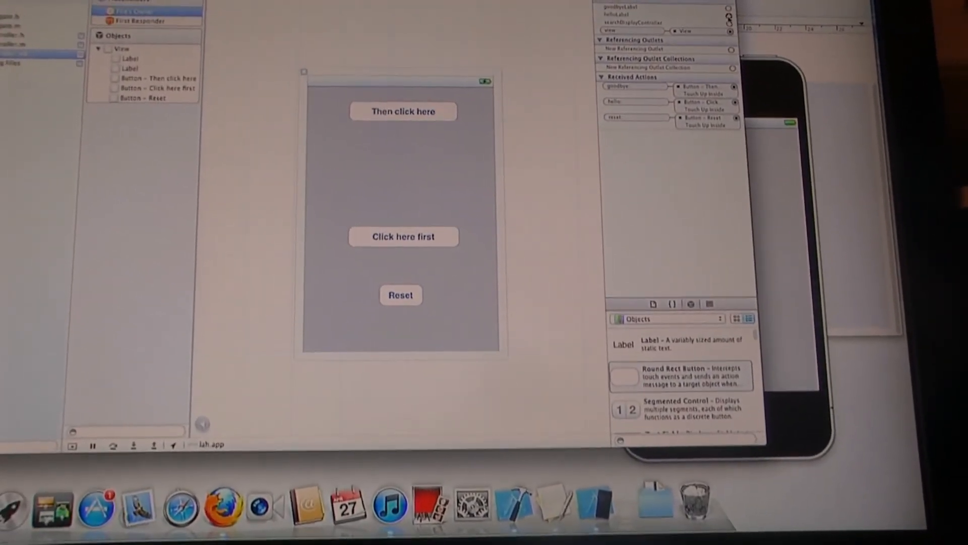
- Run the app so it builds and launches in the iPhone 5.0 Simulator
click(410, 194)
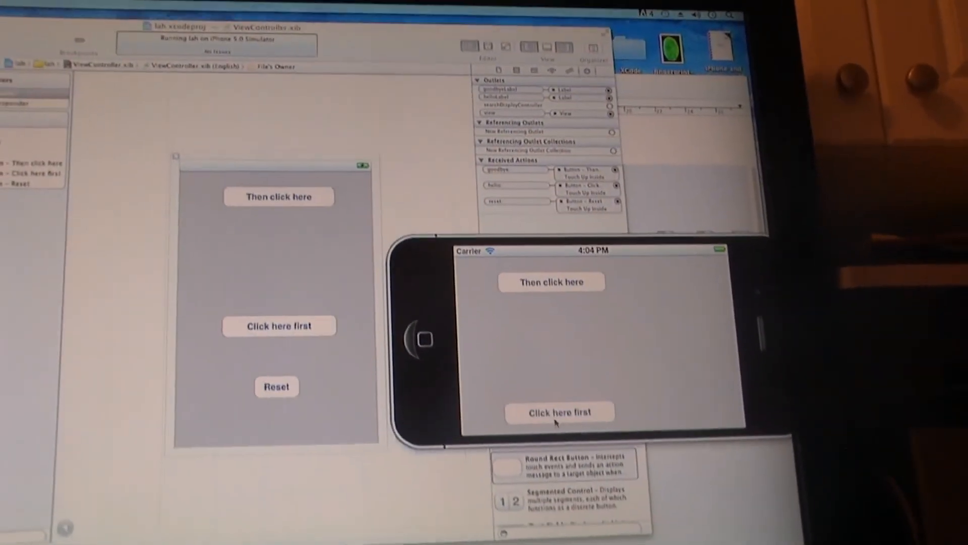
- Tap 'Click here first' in the simulator to display the Hello World message
click(560, 411)
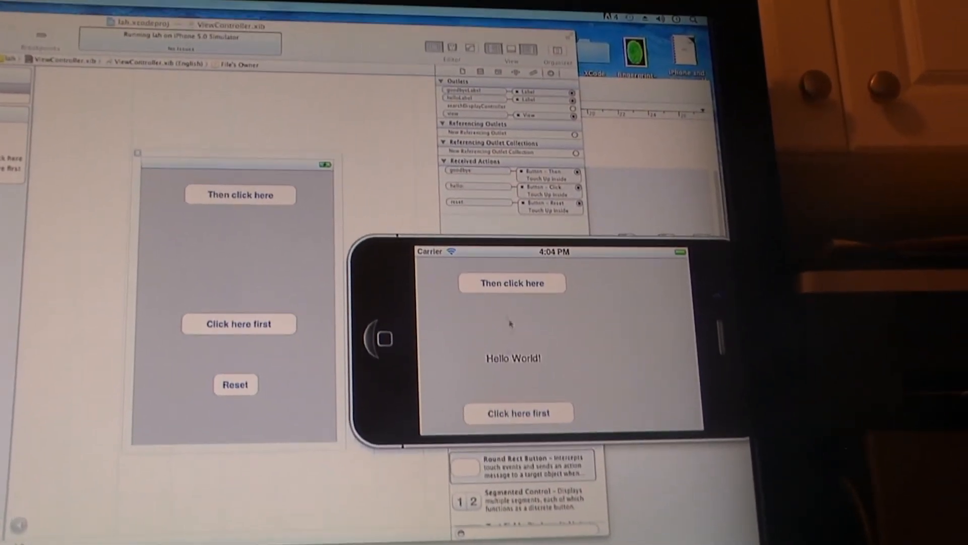
click(511, 283)
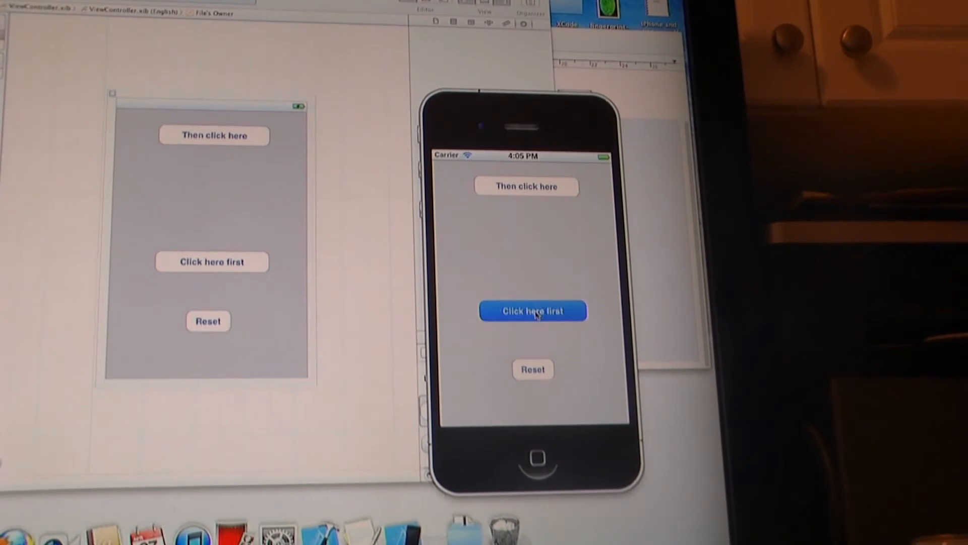
- Tap 'Click here first' then 'Then click here' so Hello World! and Good-Bye World! appear
click(533, 311)
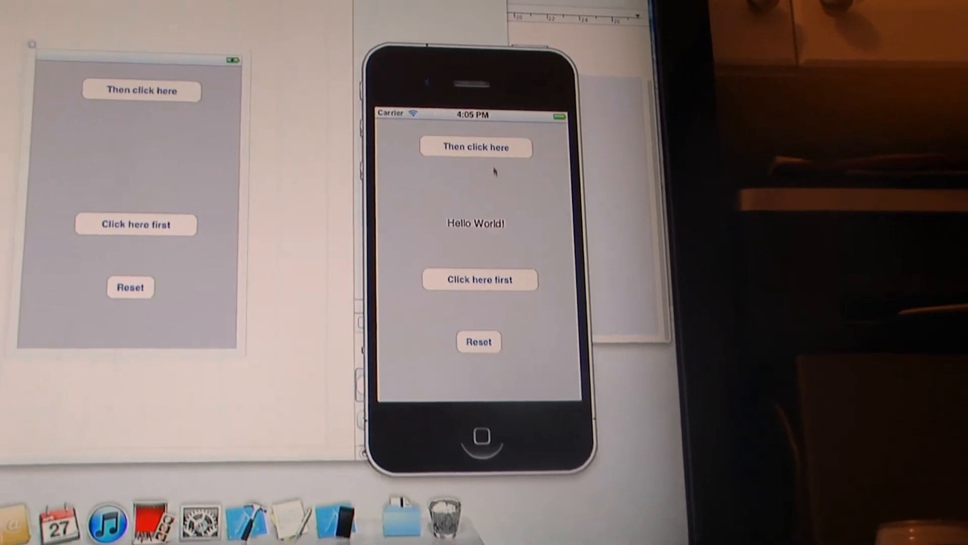
click(475, 148)
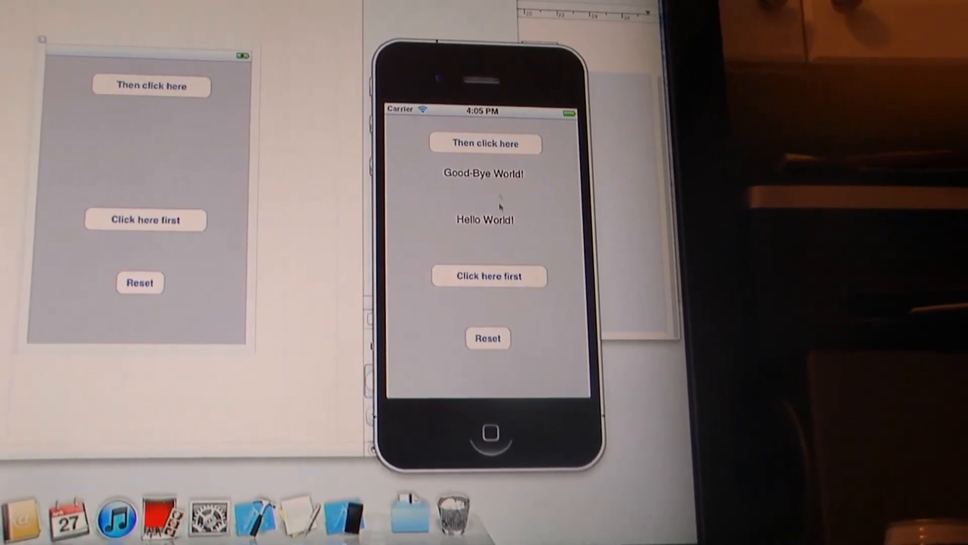
click(487, 338)
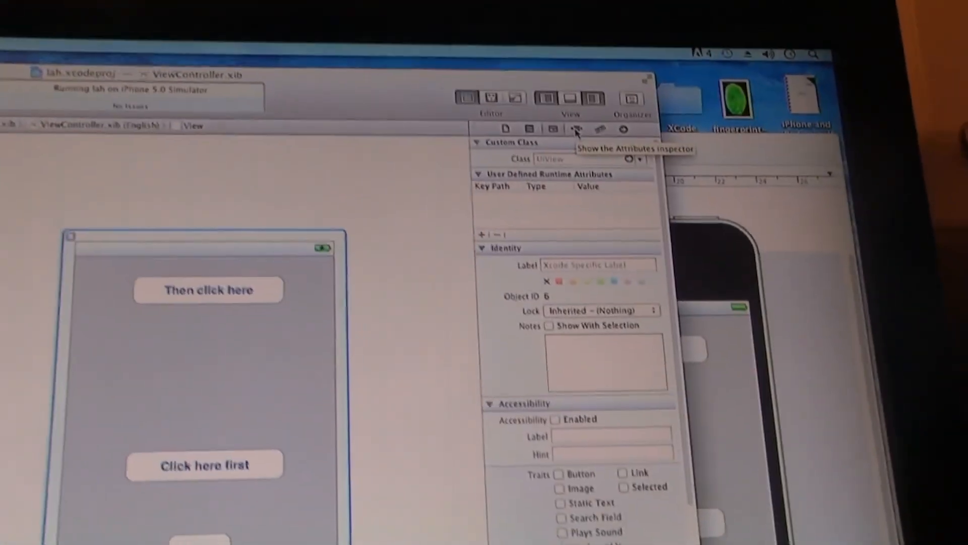
- Give the main view a sky-blue background in the Attributes inspector
click(578, 129)
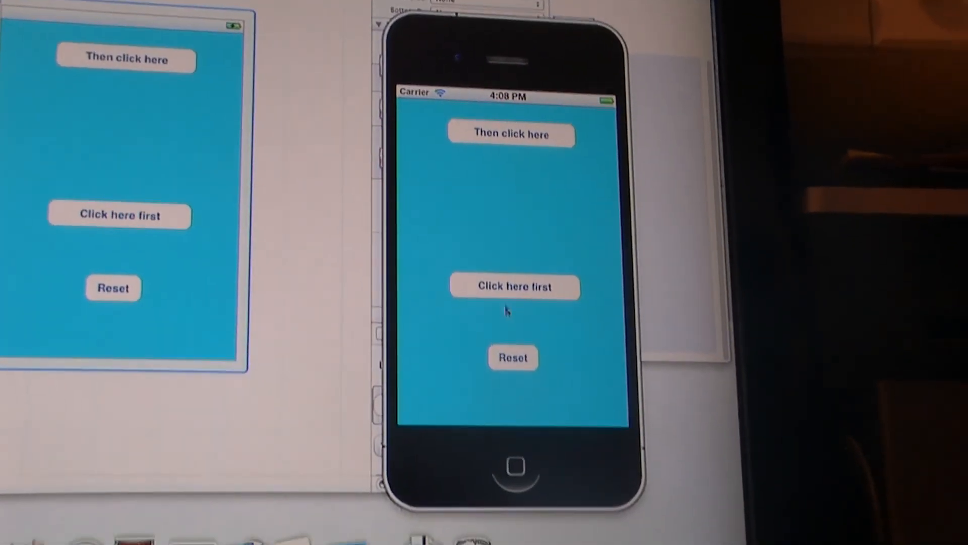
- Show Hello World! and Good-Bye World! on the blue view, then Reset to clear both labels
click(515, 286)
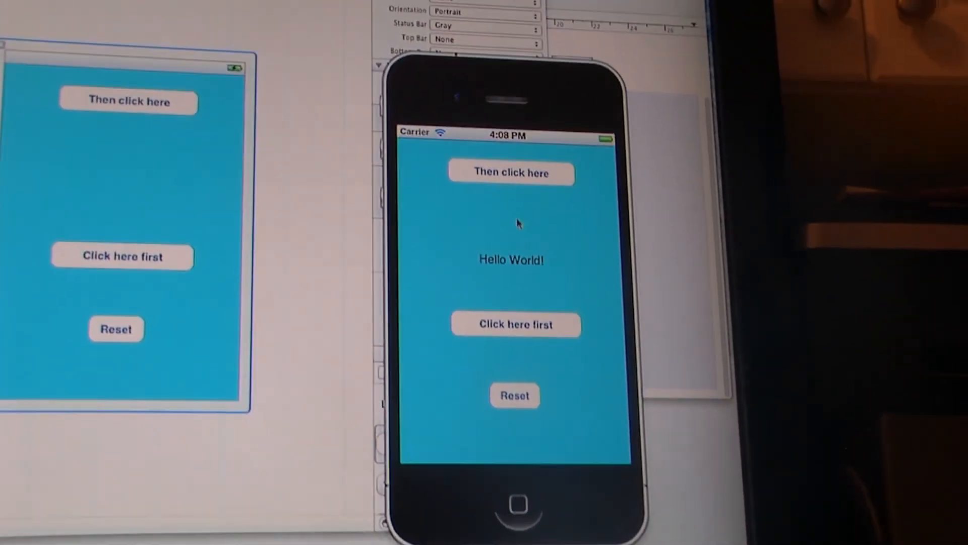
click(511, 172)
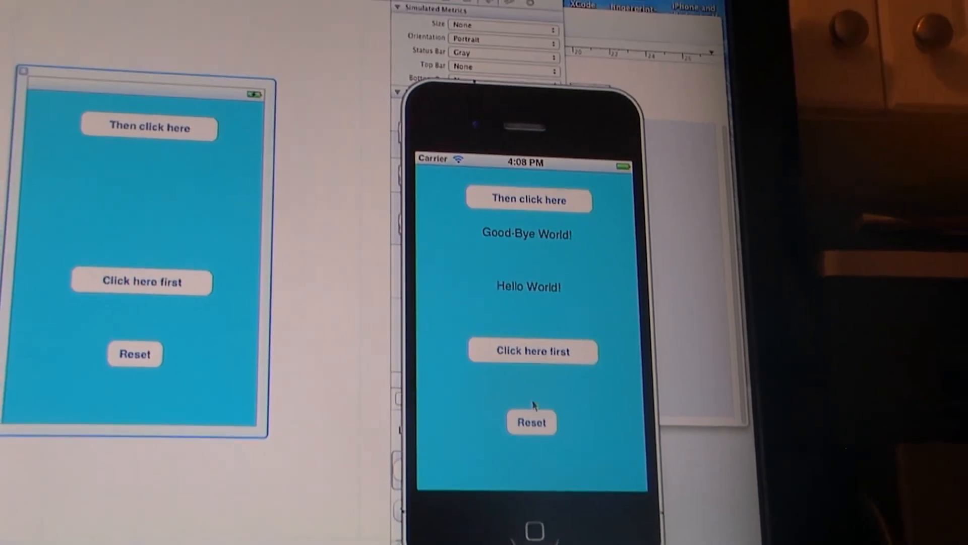
click(531, 421)
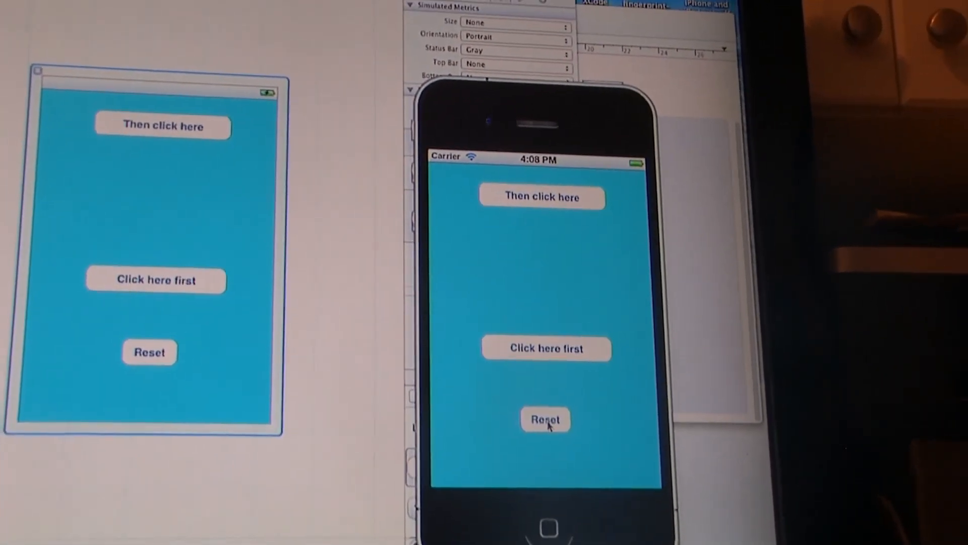